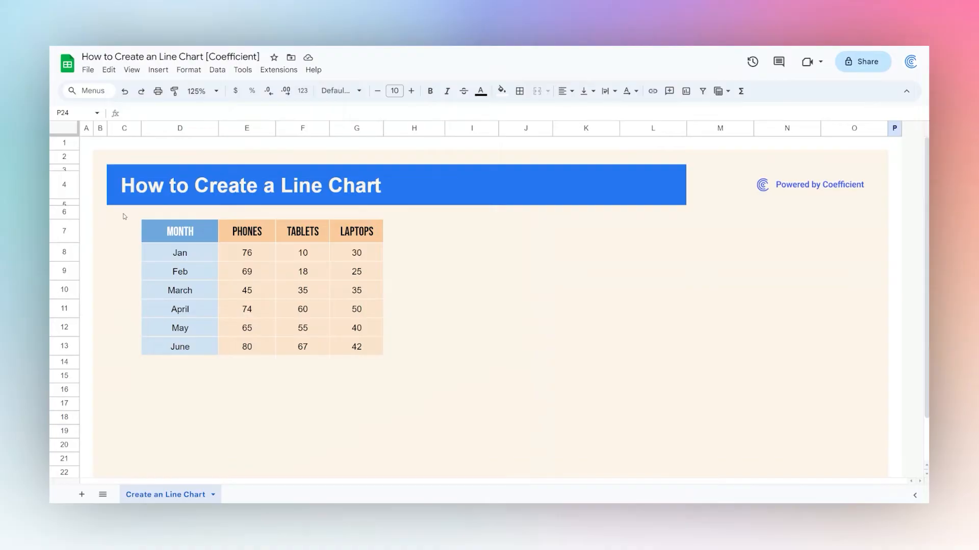
{"action": "mouse_move", "coordinate": [149, 230]}
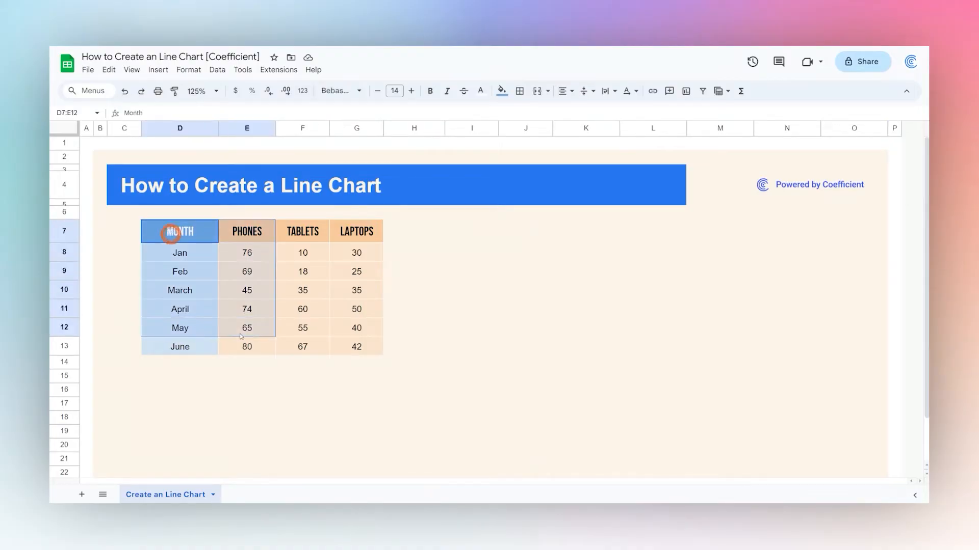
Step: Insert a line chart of Phones by month from the D7:E13 range
{"action": "left_click", "coordinate": [159, 69]}
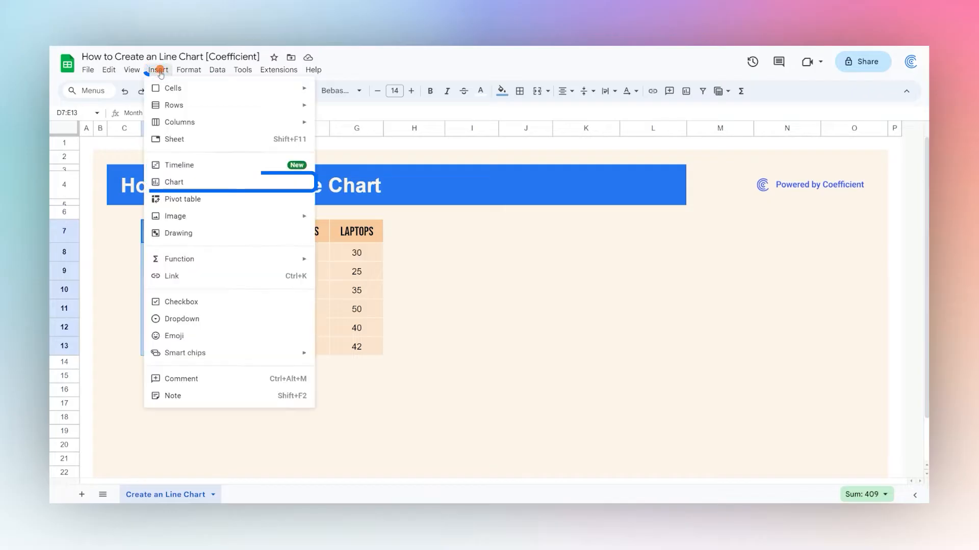
{"action": "left_click", "coordinate": [174, 182]}
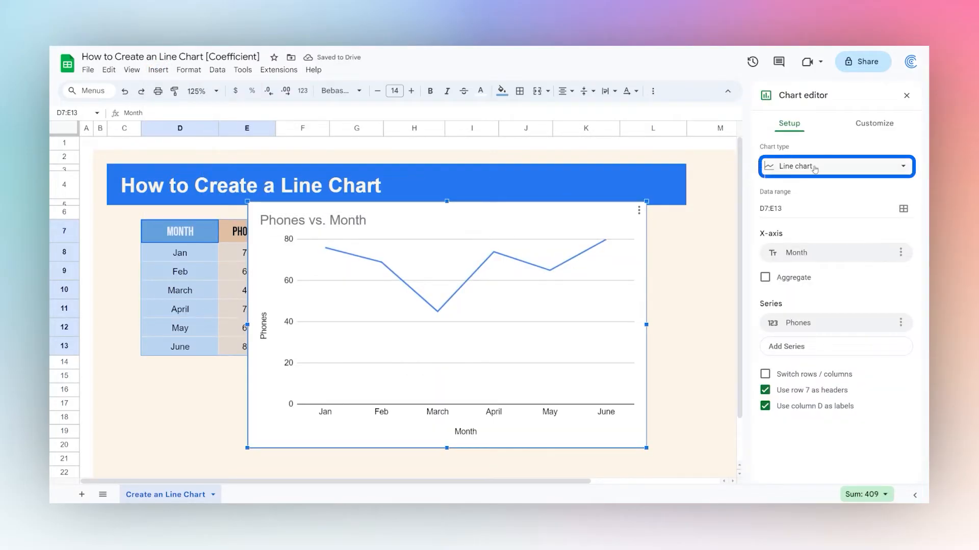
{"action": "left_click", "coordinate": [834, 166]}
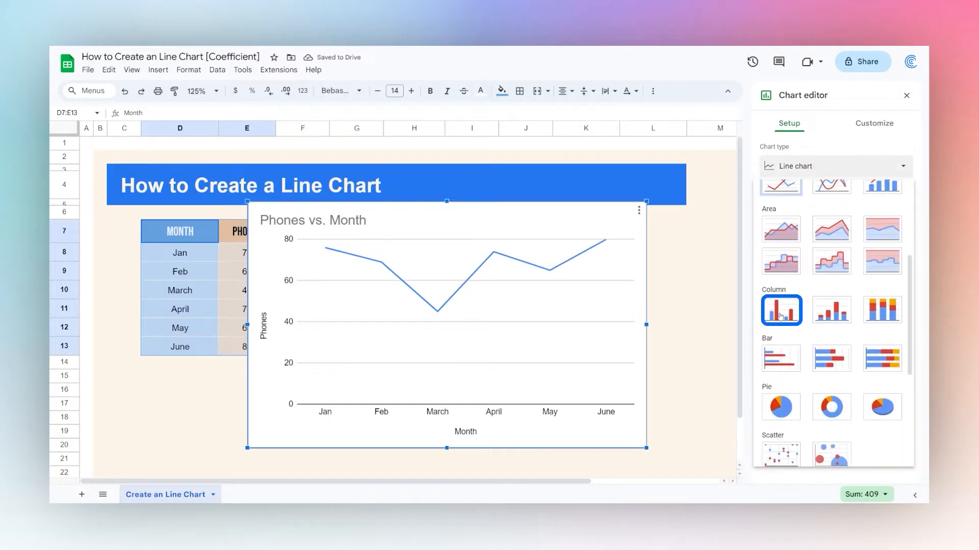
{"action": "left_click", "coordinate": [780, 311]}
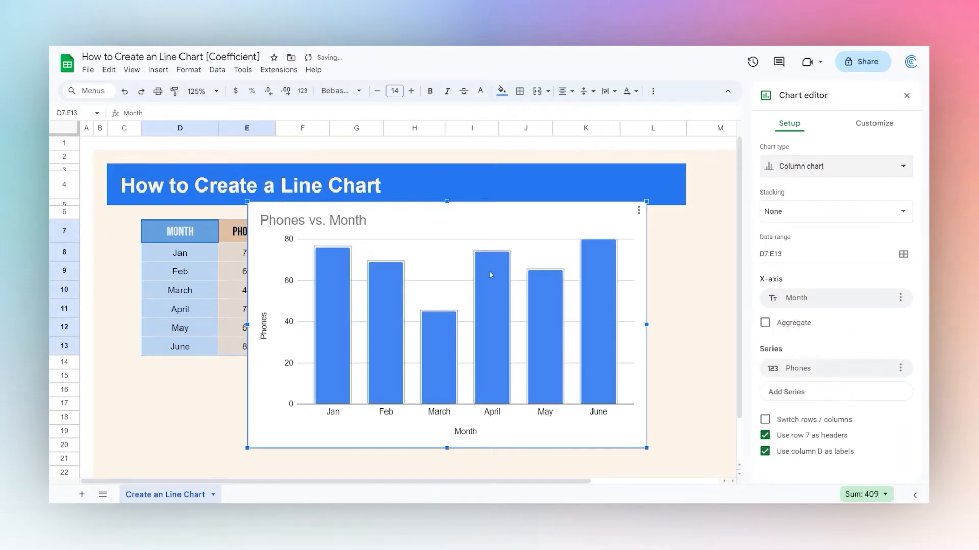
{"action": "left_click", "coordinate": [830, 166]}
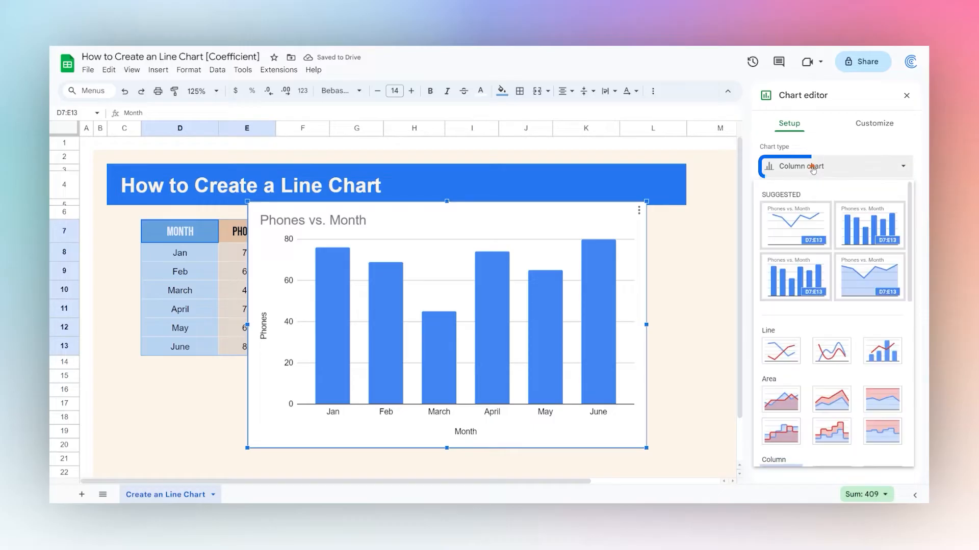
{"action": "left_click", "coordinate": [779, 350]}
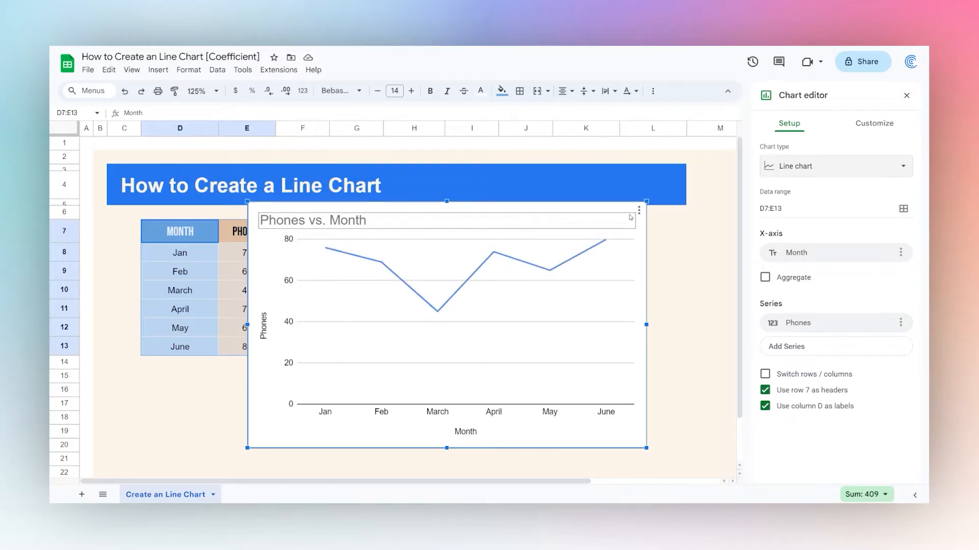
Step: Delete the Phones chart and insert a chart from the full D7:G13 table
{"action": "left_click", "coordinate": [905, 95]}
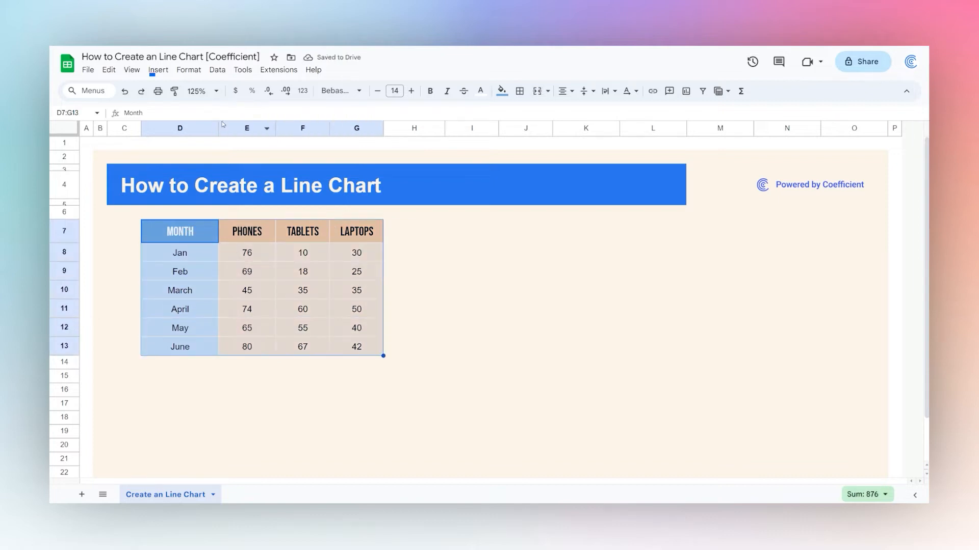
{"action": "left_click", "coordinate": [158, 70]}
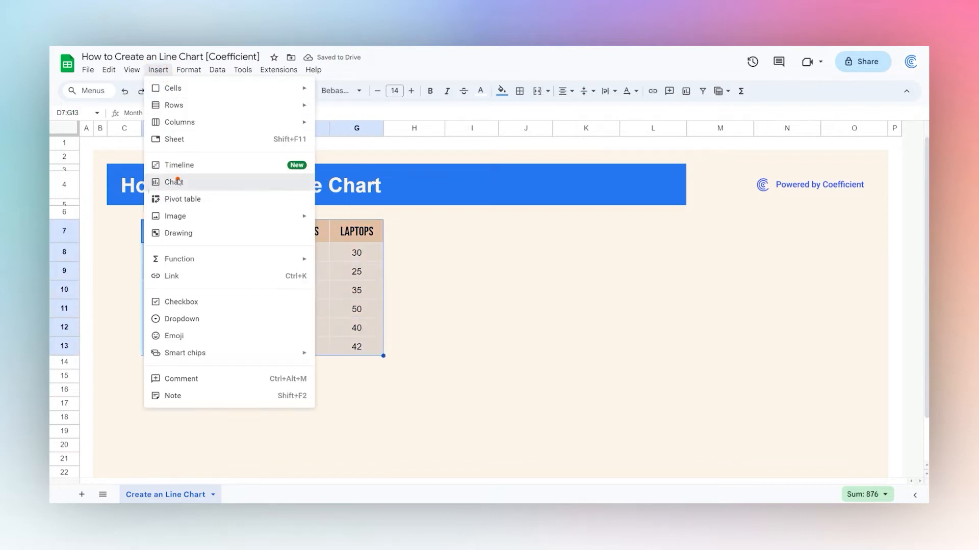
{"action": "left_click", "coordinate": [174, 181]}
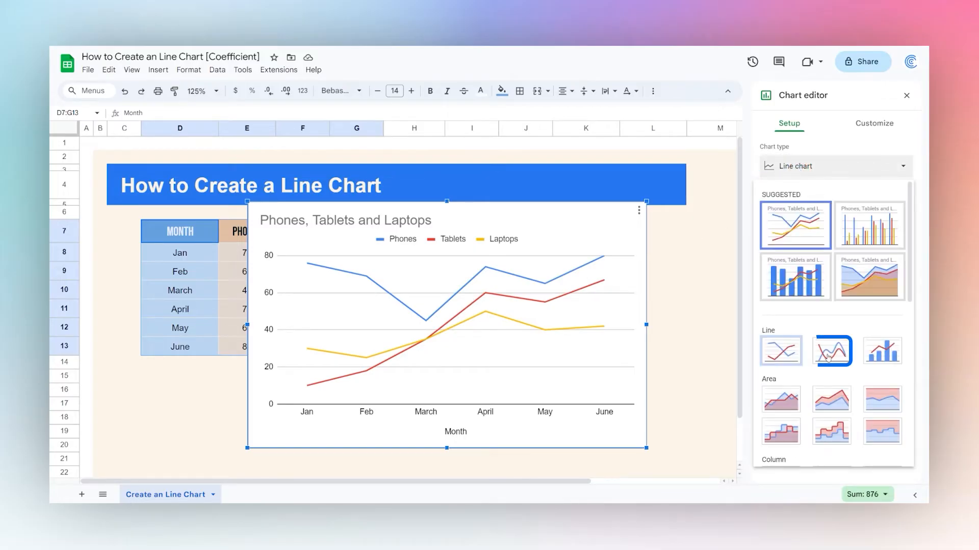
Step: Change the chart type to Smooth line chart for the three series
{"action": "left_click", "coordinate": [832, 351]}
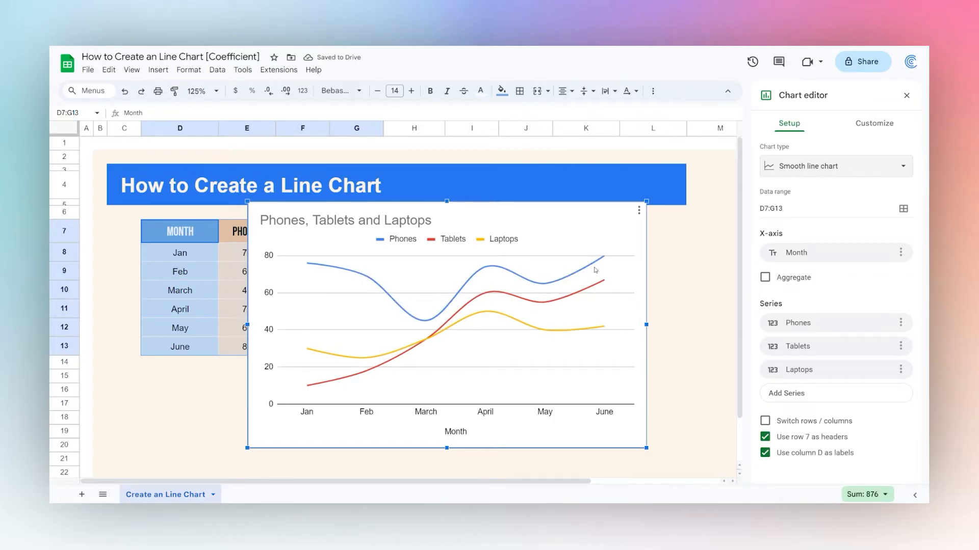
{"action": "mouse_move", "coordinate": [667, 251]}
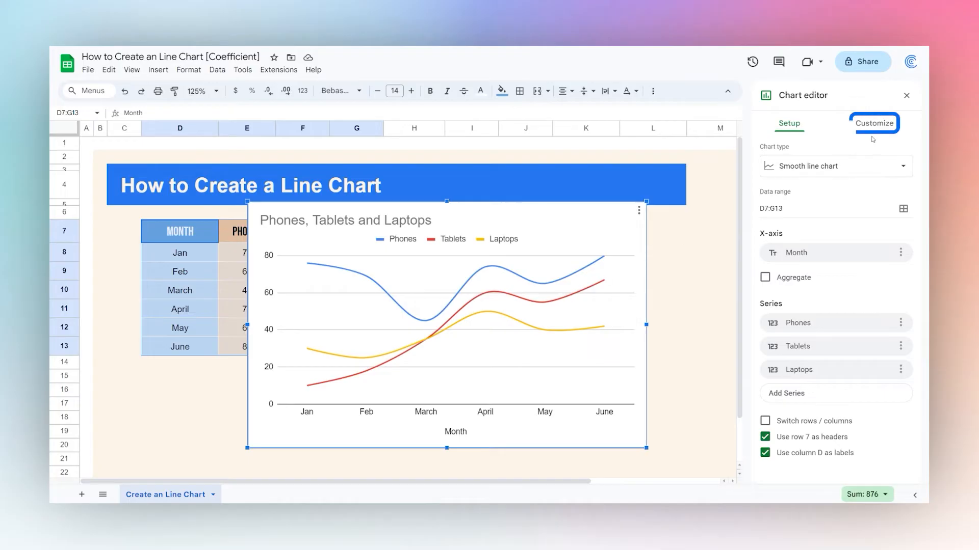
Step: Enable trendlines for the Phones, Tablets and Laptops series under Customize > Series
{"action": "left_click", "coordinate": [873, 123]}
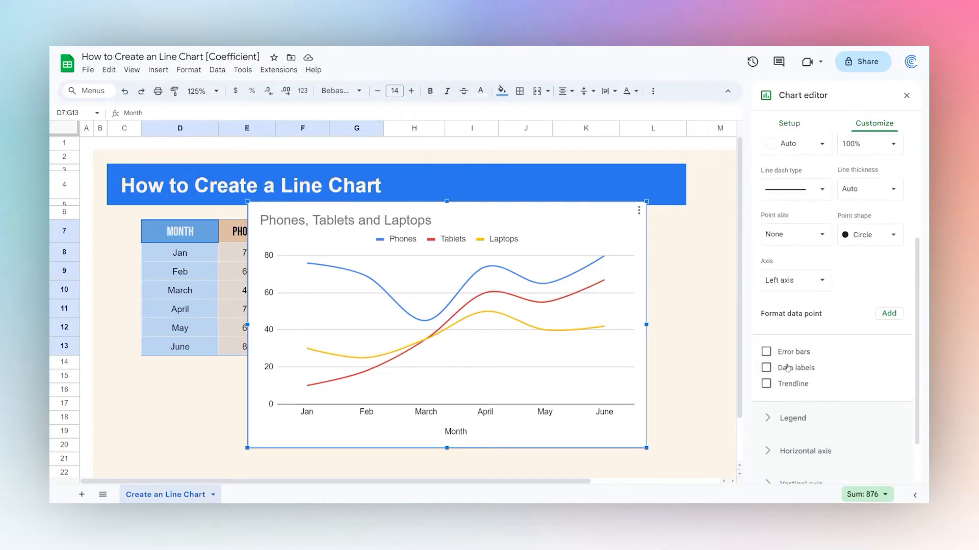
{"action": "left_click", "coordinate": [766, 385]}
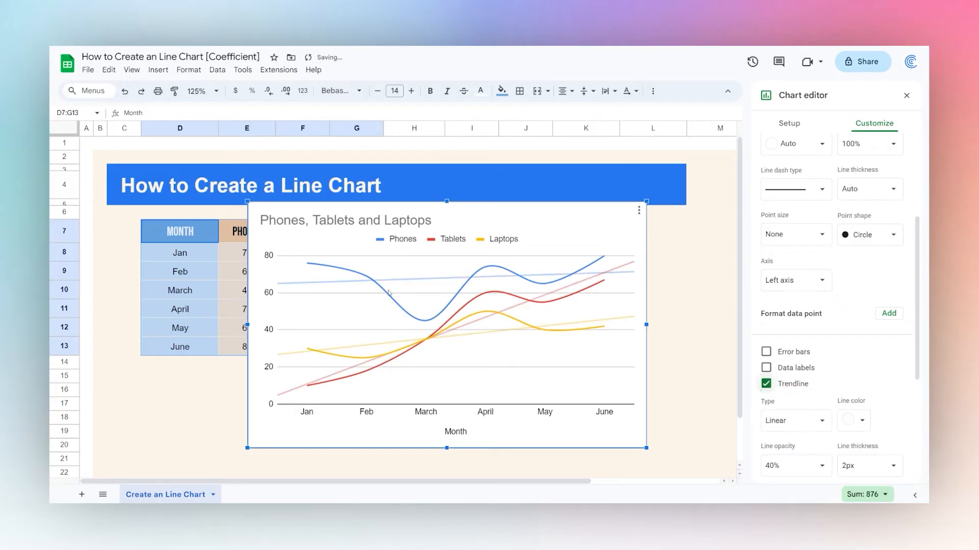